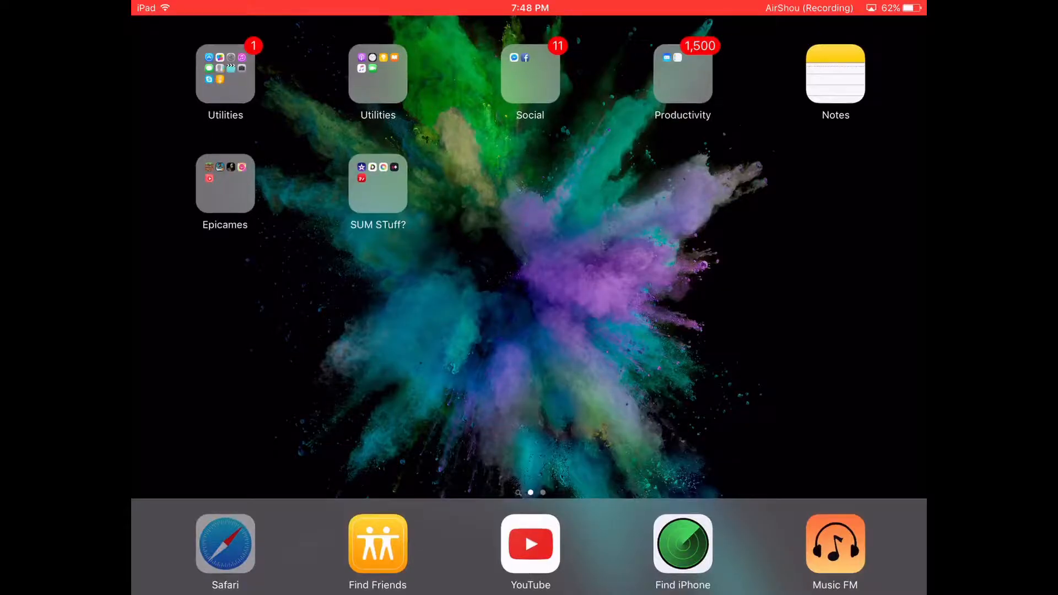
Launch Safari from the dock and activate its address bar
left_click(225, 544)
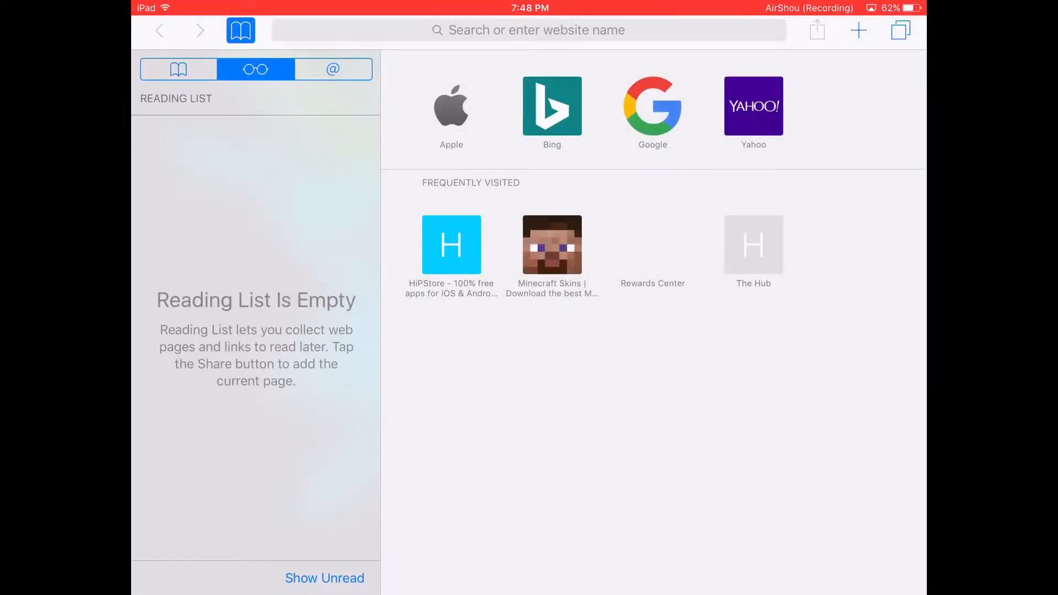
left_click(529, 30)
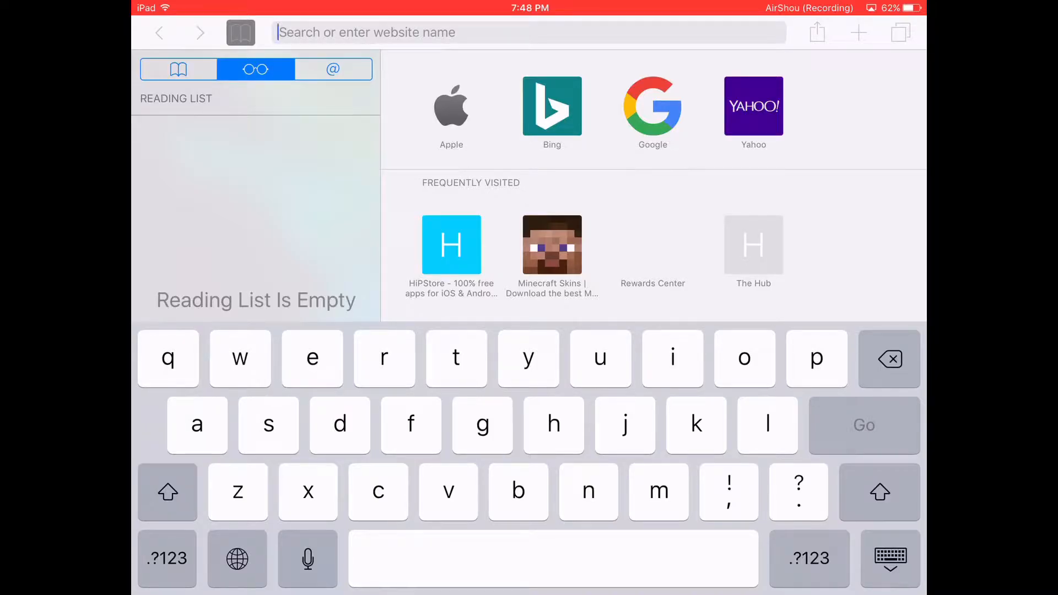
Search 'savage pool airshou' and open the savagepool.com result
type("savage")
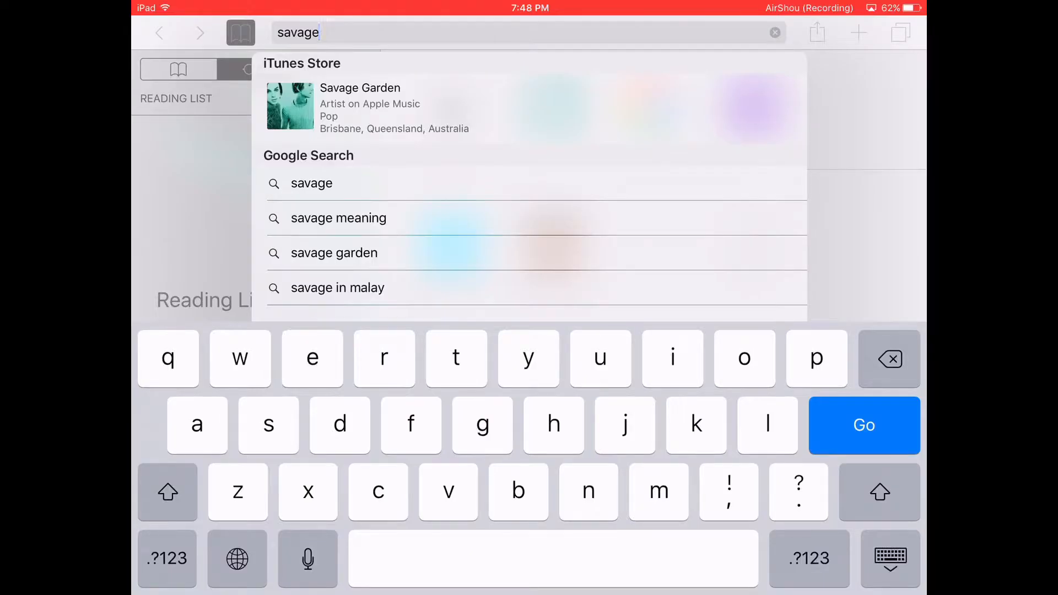
type("pool")
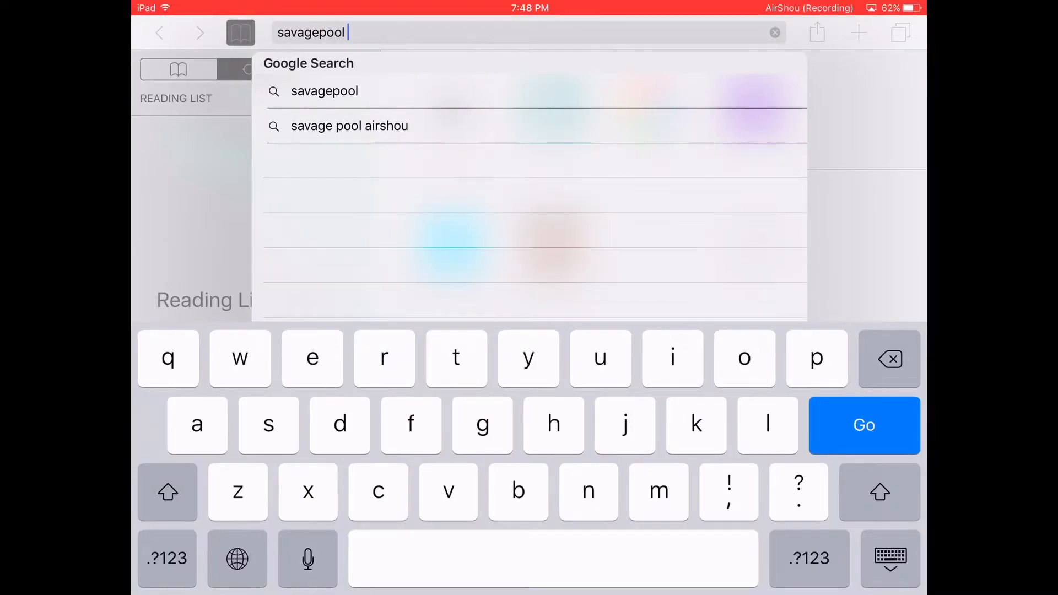
left_click(350, 126)
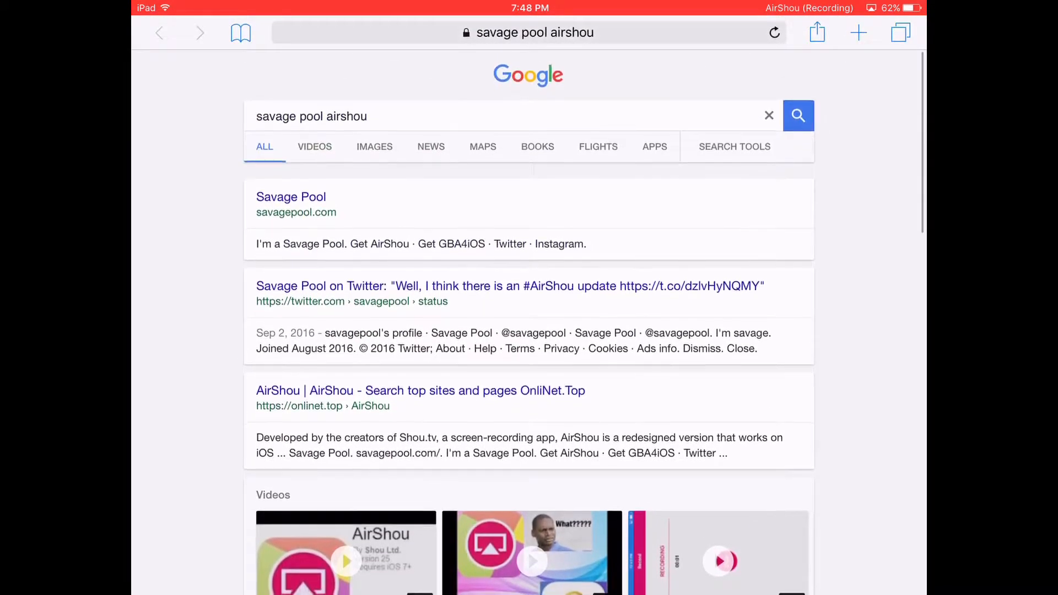
scroll("down", 3)
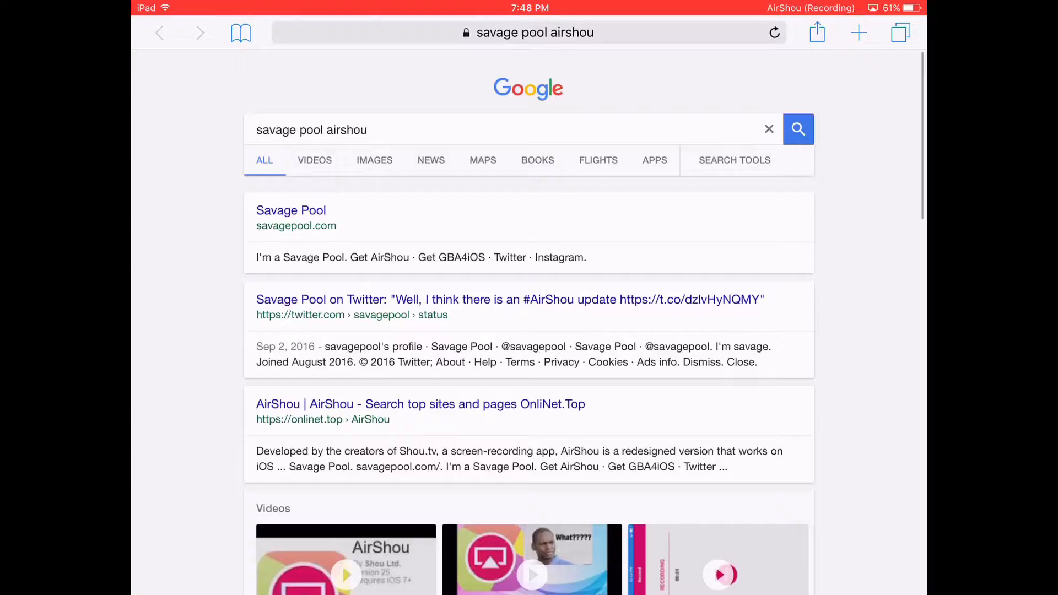
scroll("down", 3)
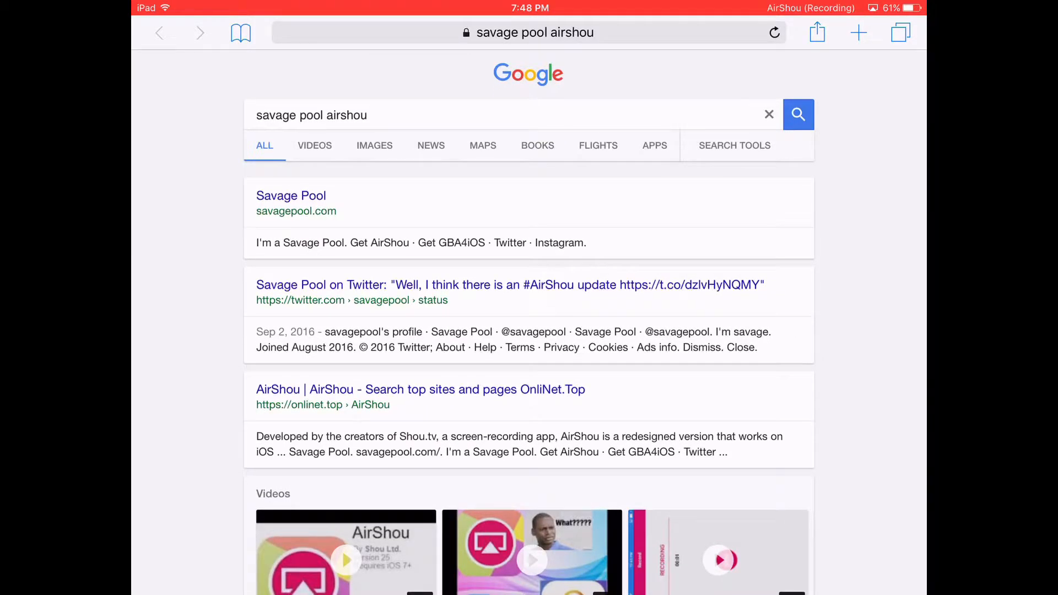
left_click(291, 195)
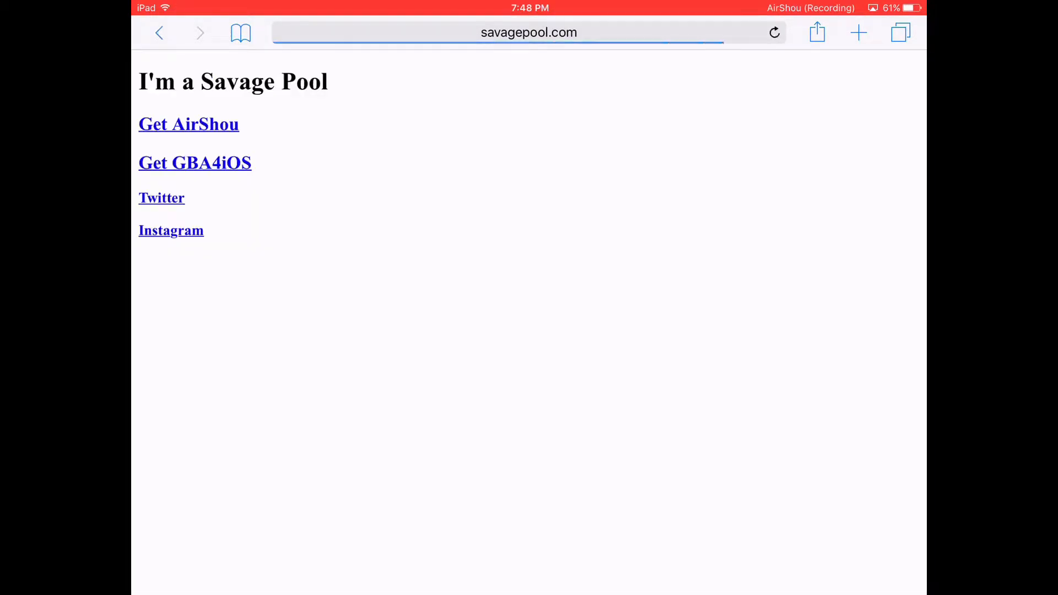
Install AirShou from savagepool.com by approving the install prompt
left_click(774, 32)
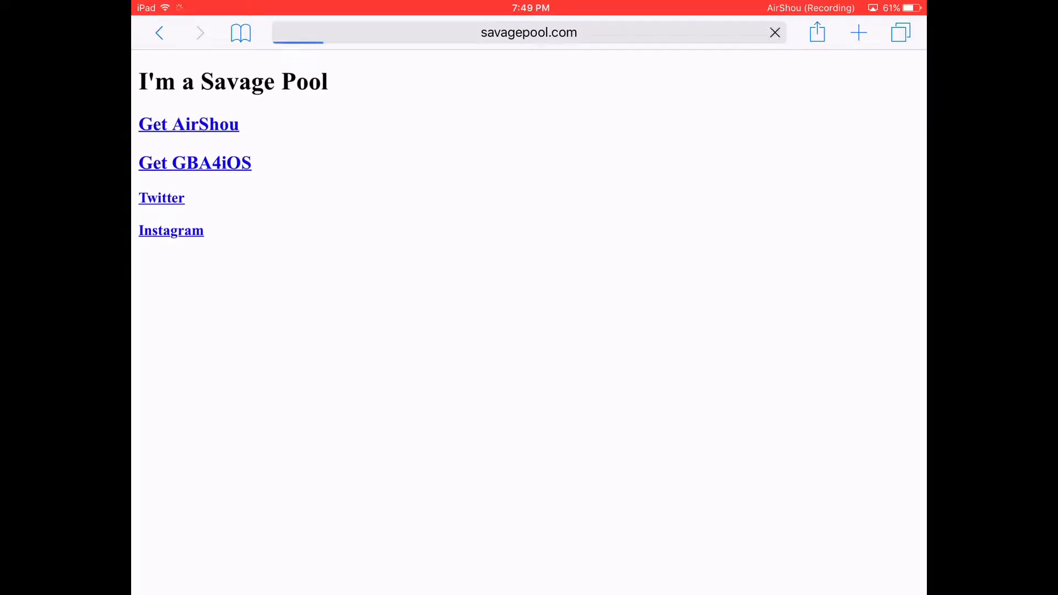
left_click(188, 124)
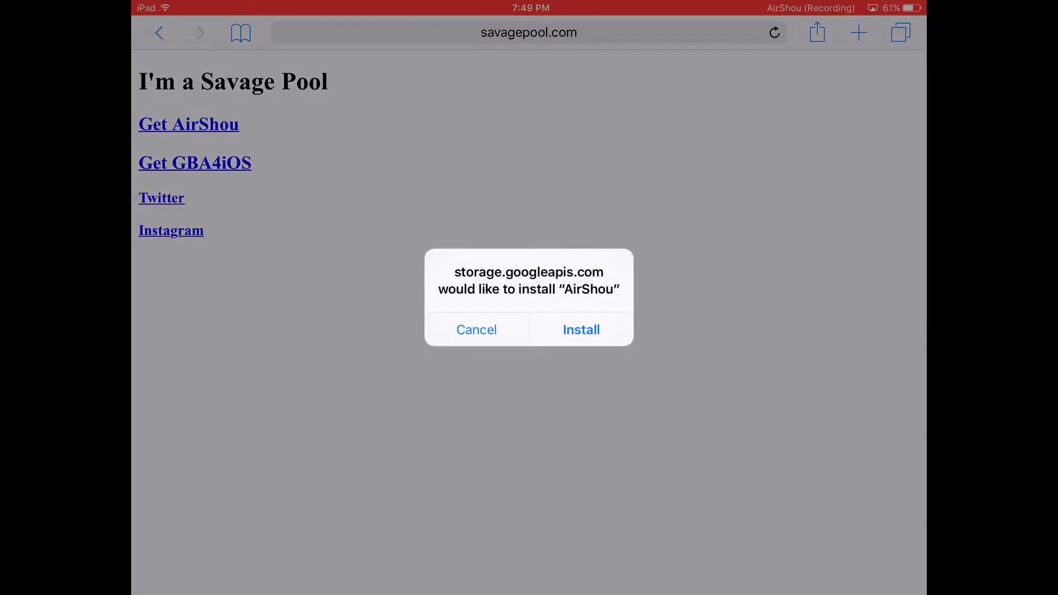
left_click(580, 330)
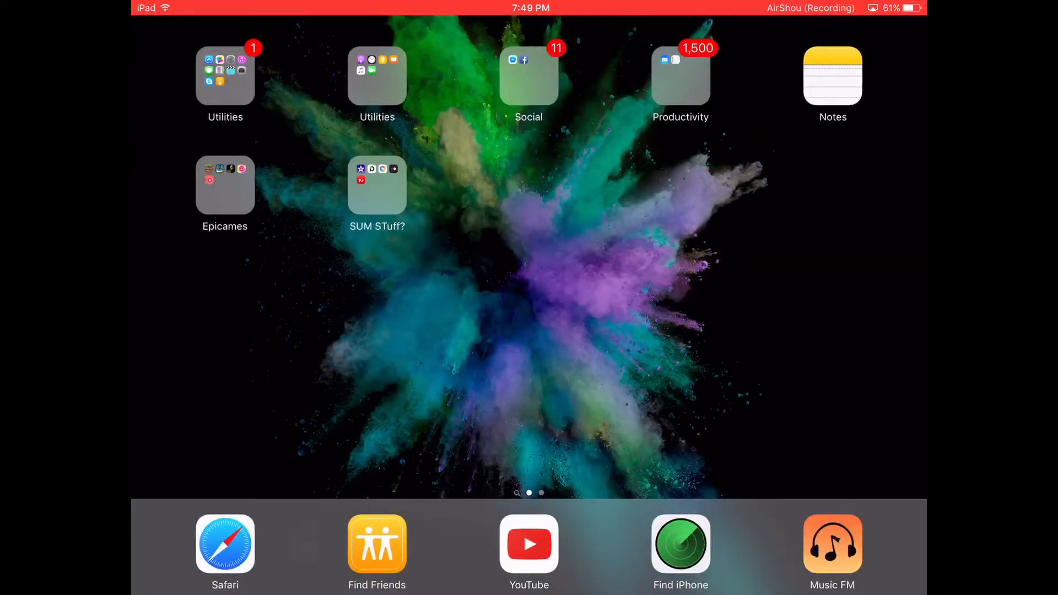
Open Settings from the Utilities folder on the home screen
left_click(225, 75)
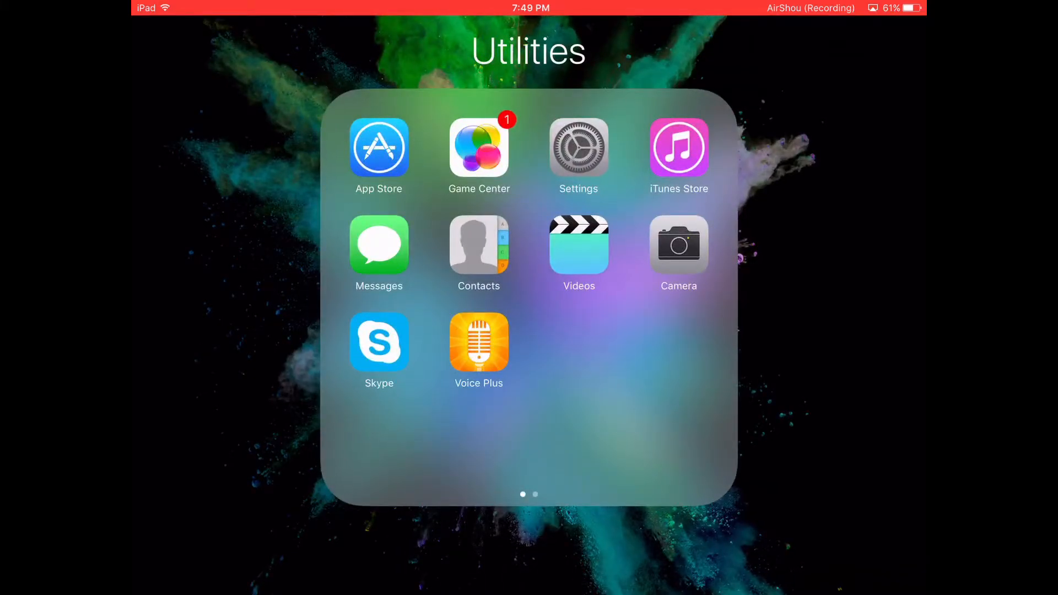
left_click(578, 147)
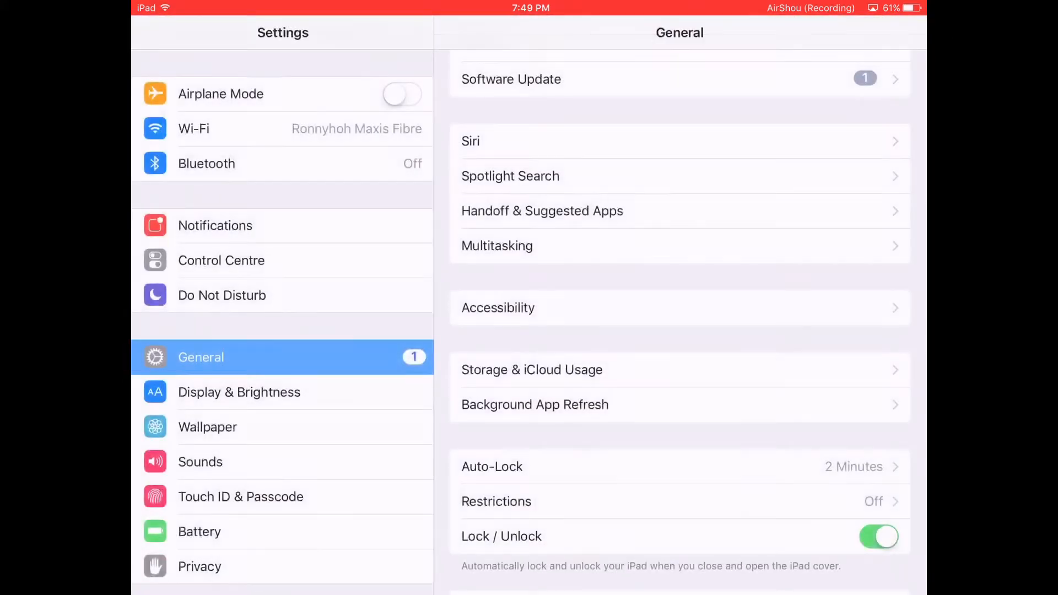
Scroll the General pane down to Profiles & Device Management, showing two profiles
scroll("down", 3)
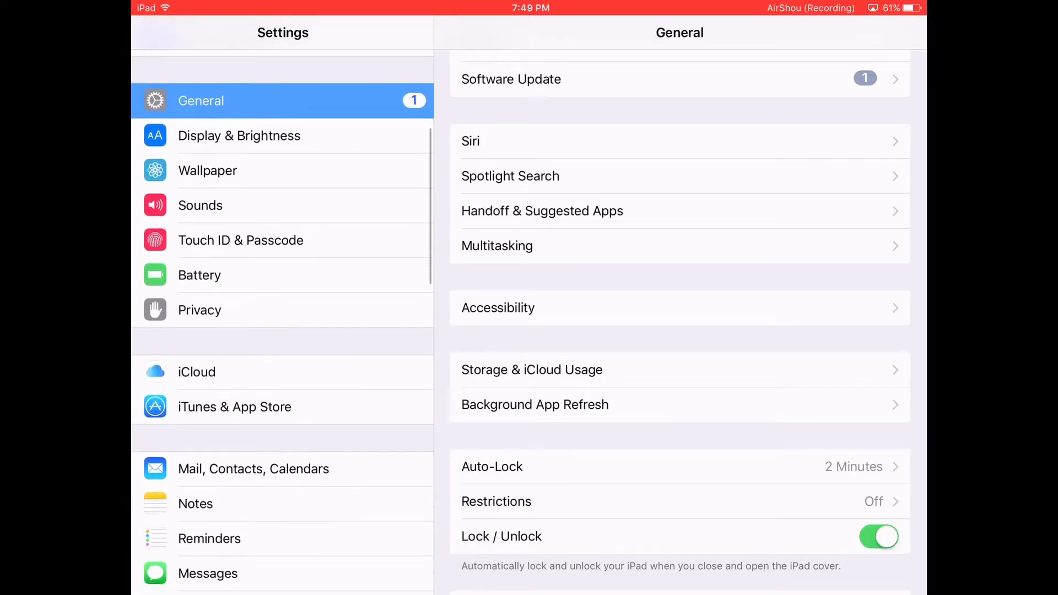
scroll("down", 3)
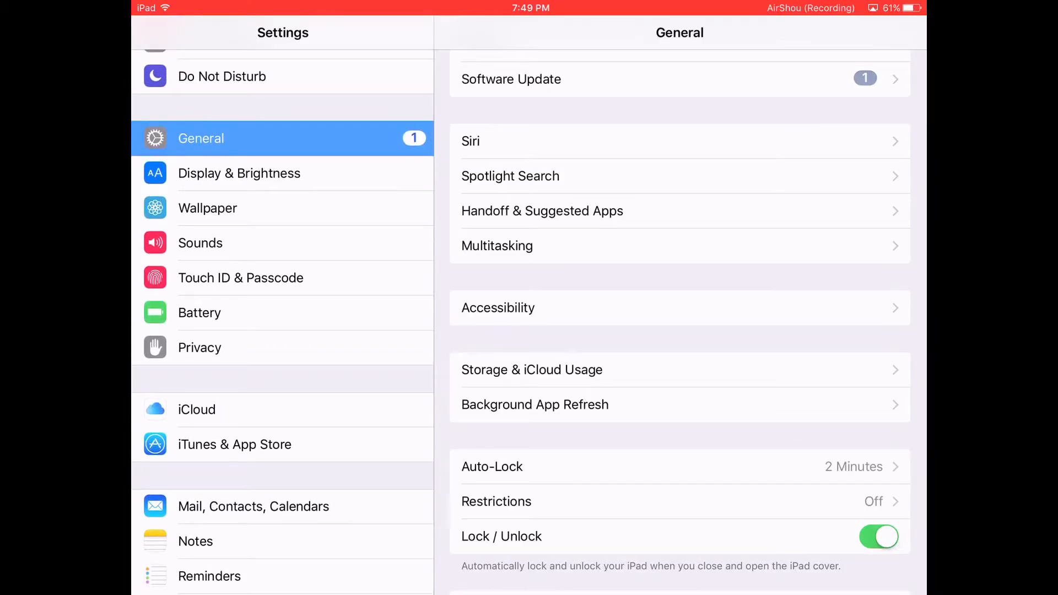
scroll("down", 3)
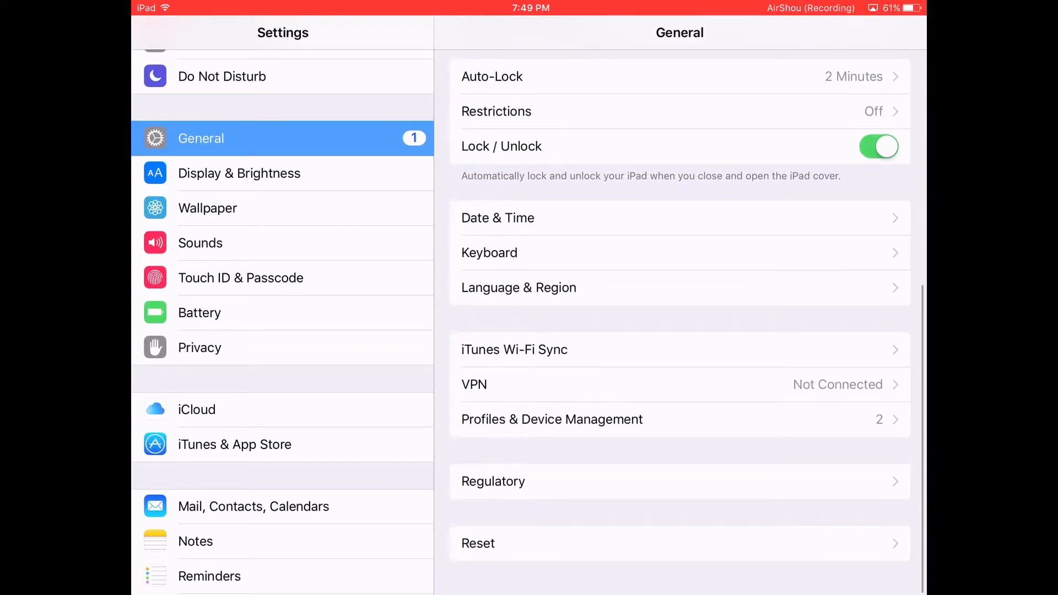